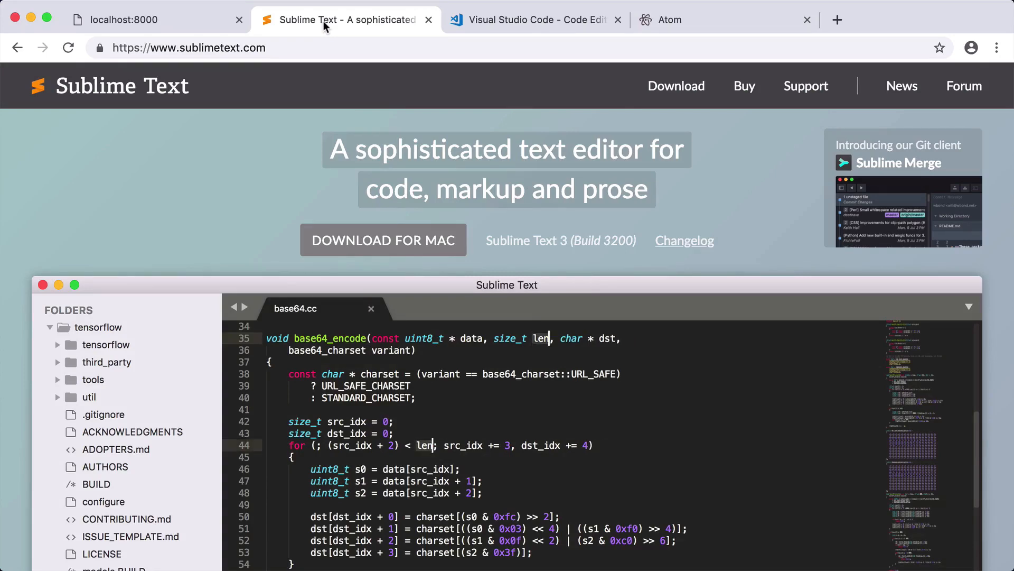
Close the editor website tabs, keeping only the localhost:8000 'hello world' tab.
{"action": "left_click", "coordinate": [531, 20]}
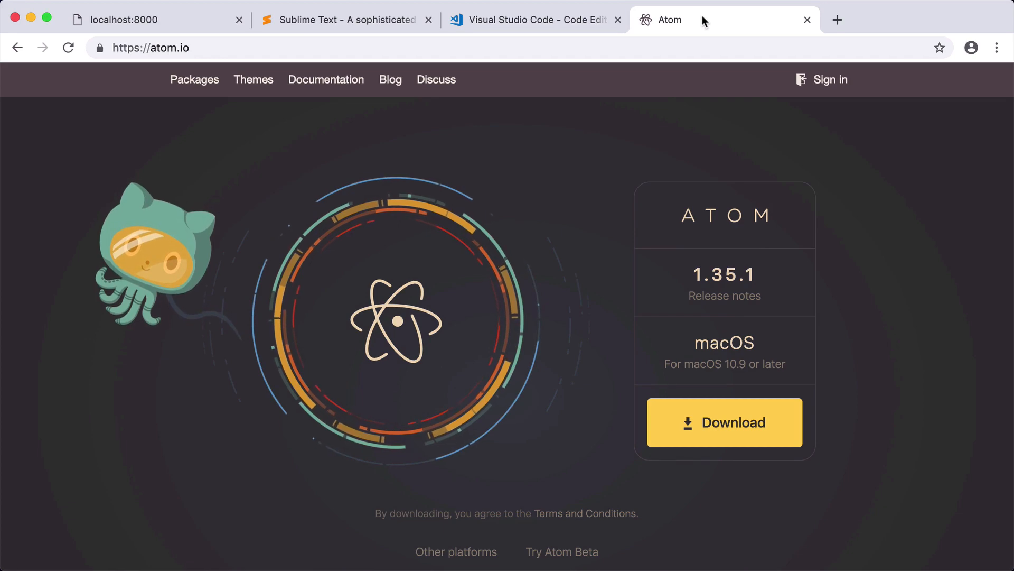
{"action": "left_click", "coordinate": [340, 20]}
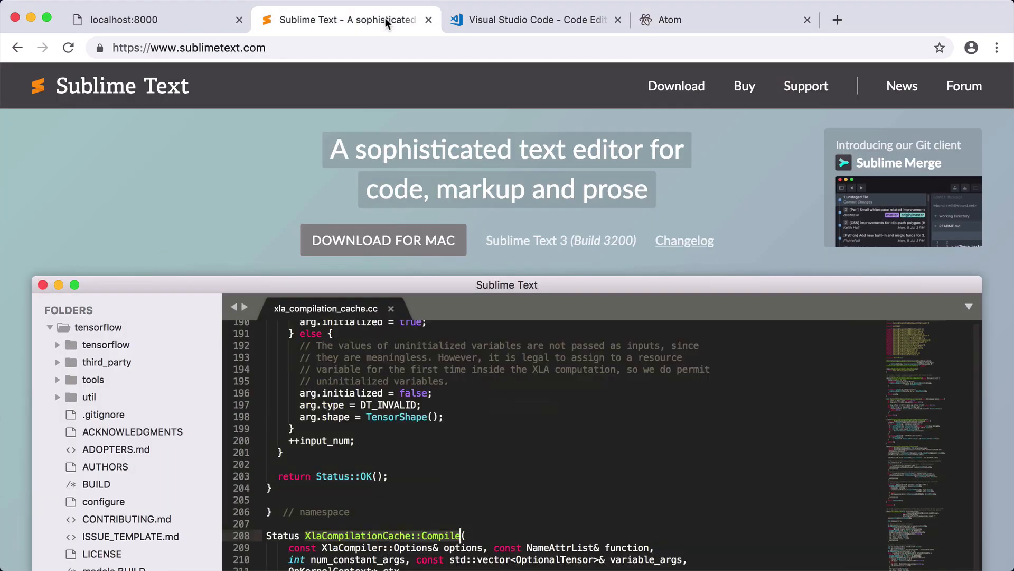
{"action": "left_click", "coordinate": [429, 19]}
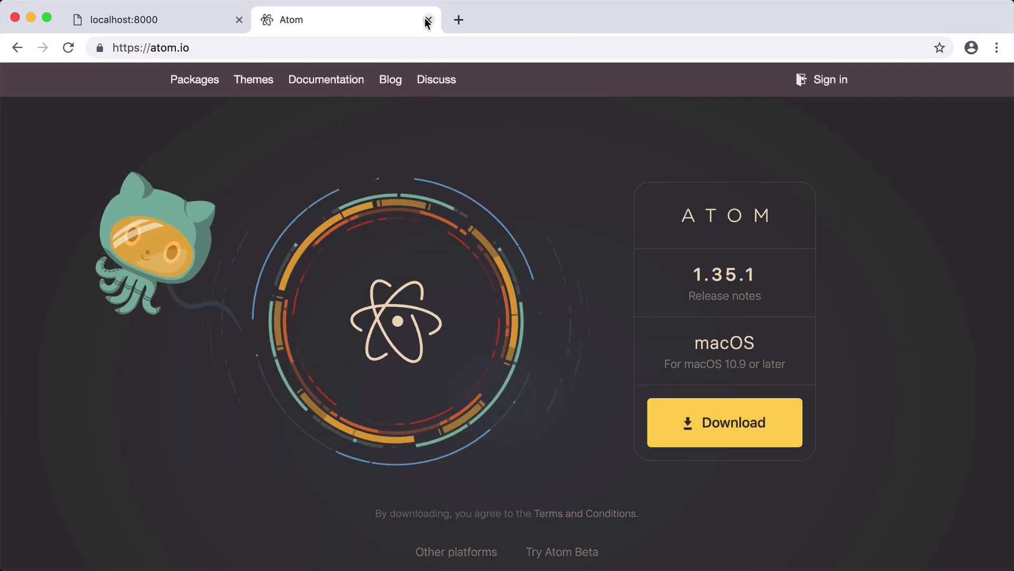
{"action": "left_click", "coordinate": [428, 20]}
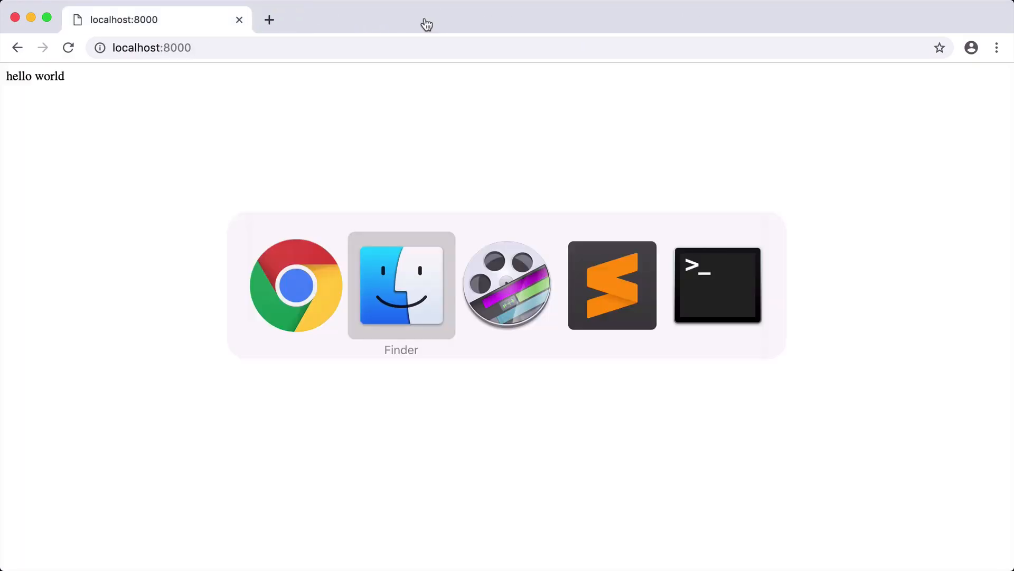
Replace index.php's one-line echo with a <?php block: echo 'Hello World'; ?>.
{"action": "left_click", "coordinate": [610, 285]}
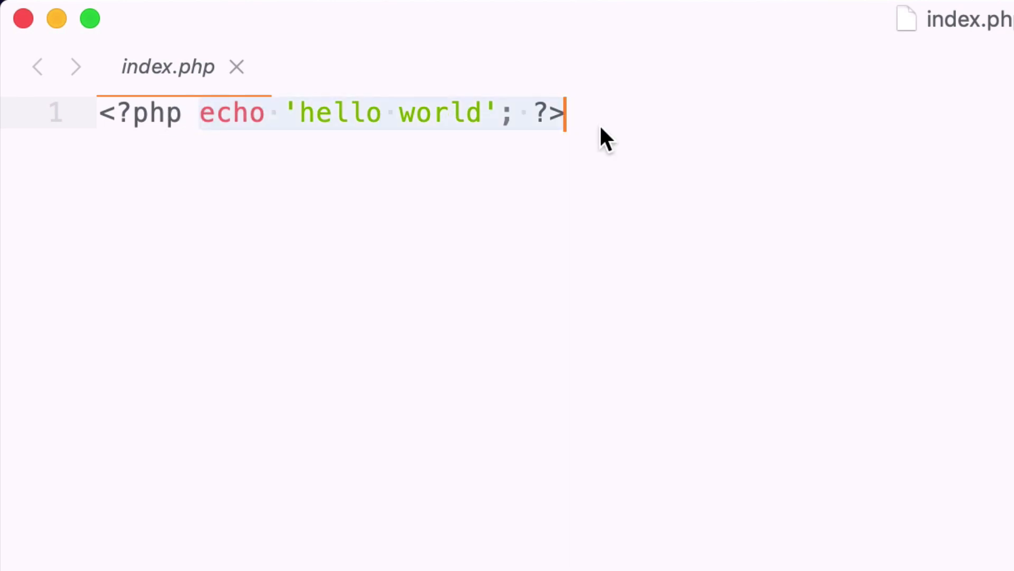
{"action": "key", "text": "Backspace"}
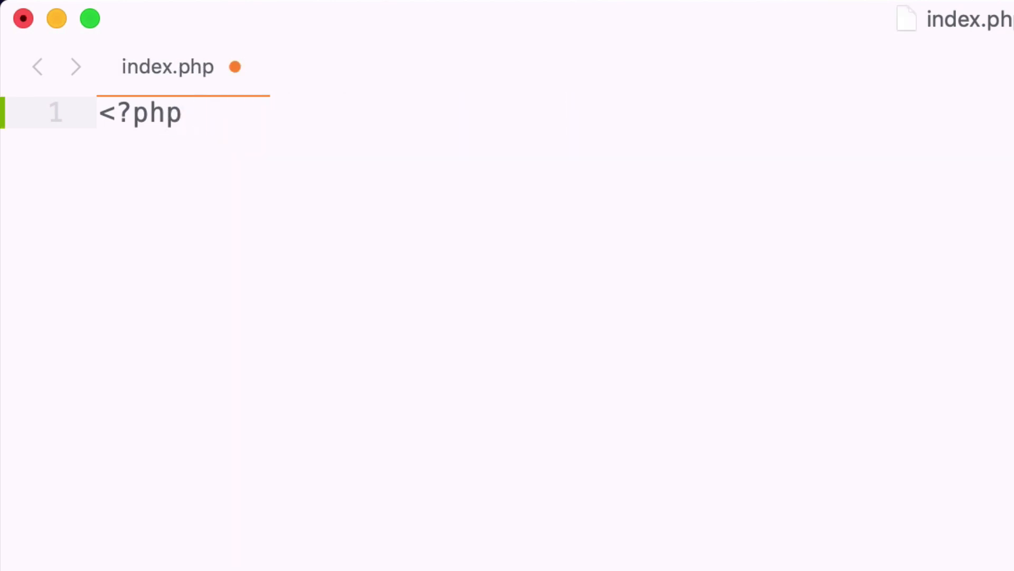
{"action": "key", "text": "Backspace"}
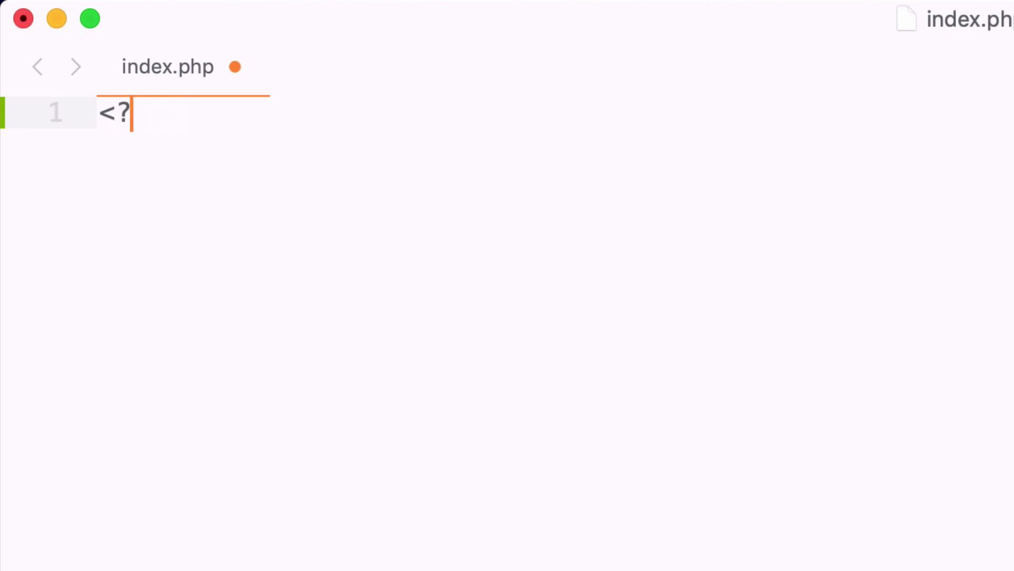
{"action": "type", "text": "php"}
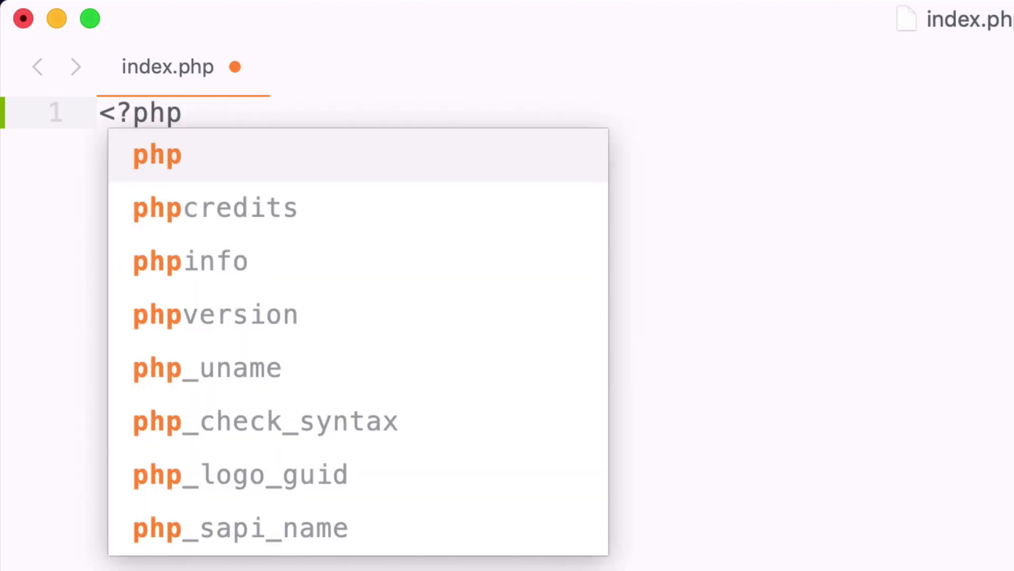
{"action": "key", "text": "Escape"}
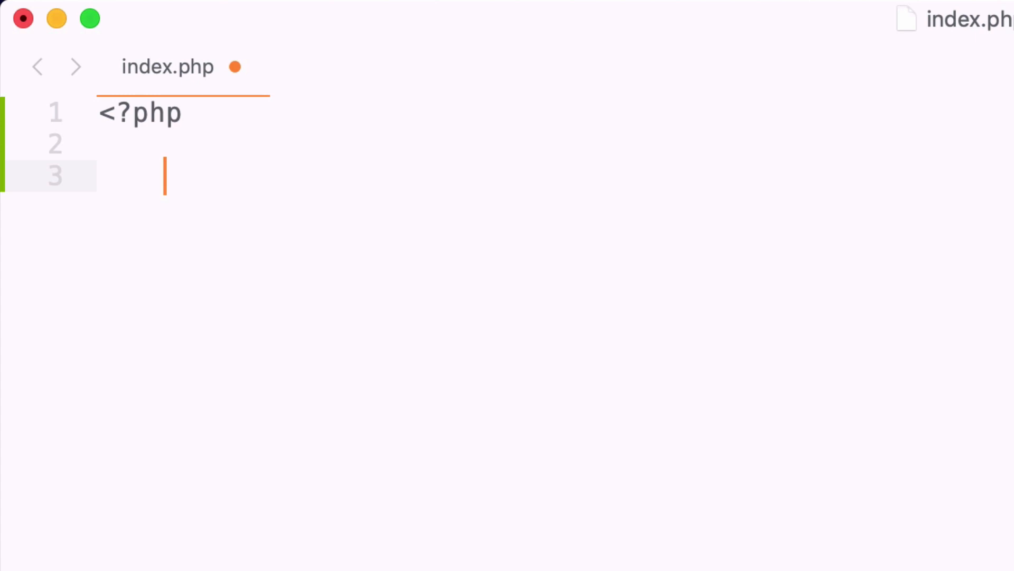
{"action": "type", "text": "echo"}
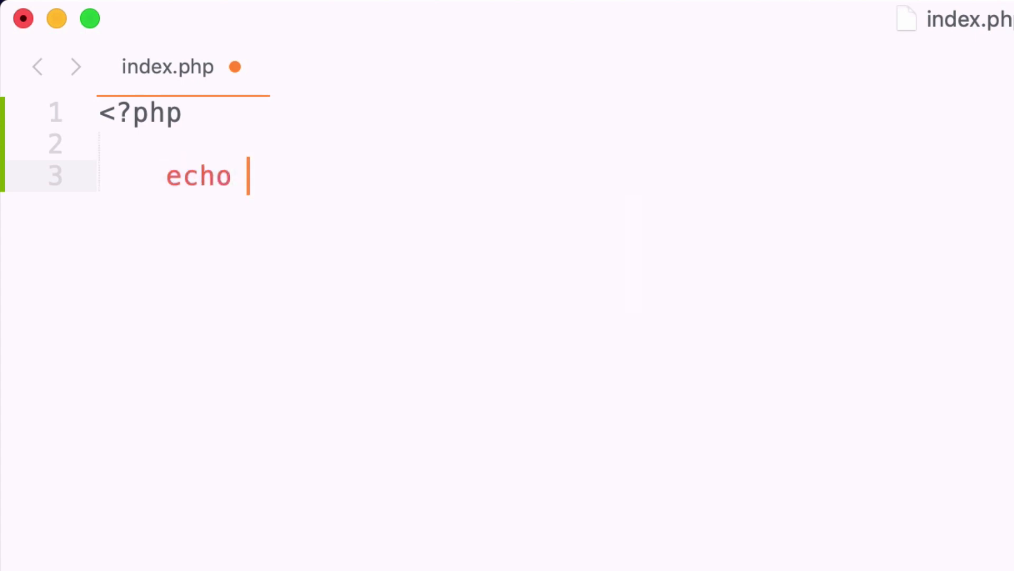
{"action": "type", "text": "'Hello Worl'"}
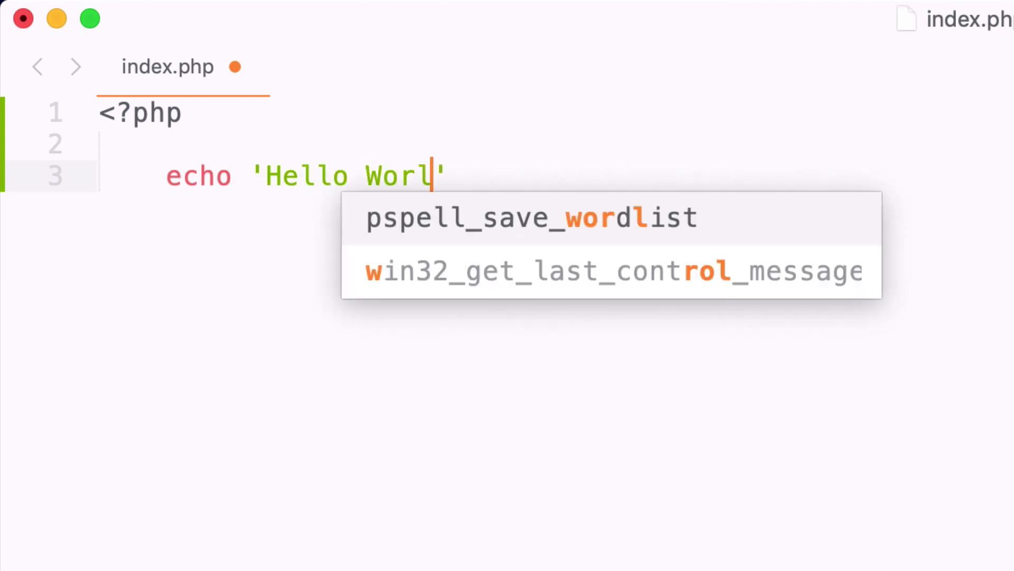
{"action": "type", "text": "d"}
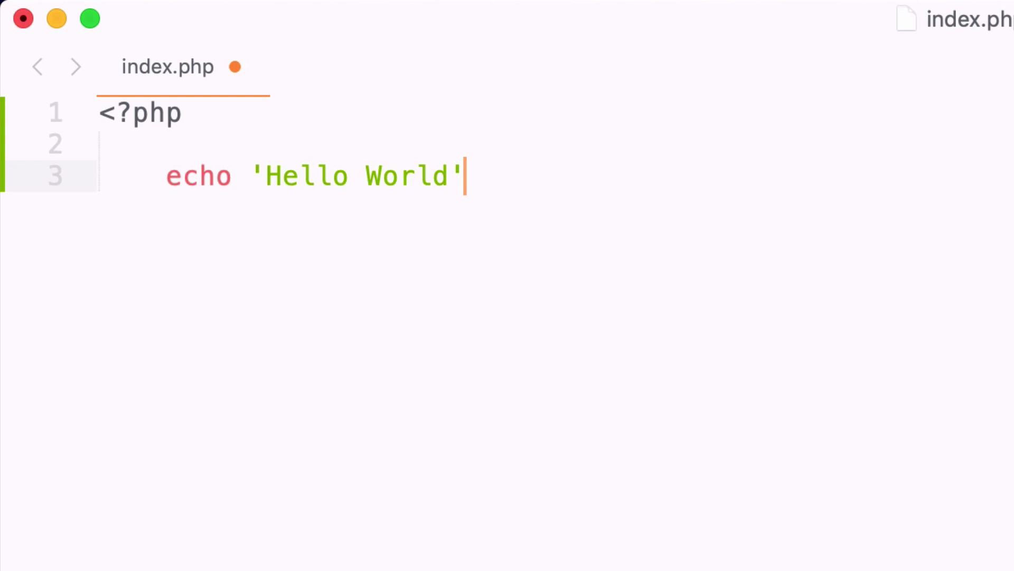
{"action": "type", "text": ";"}
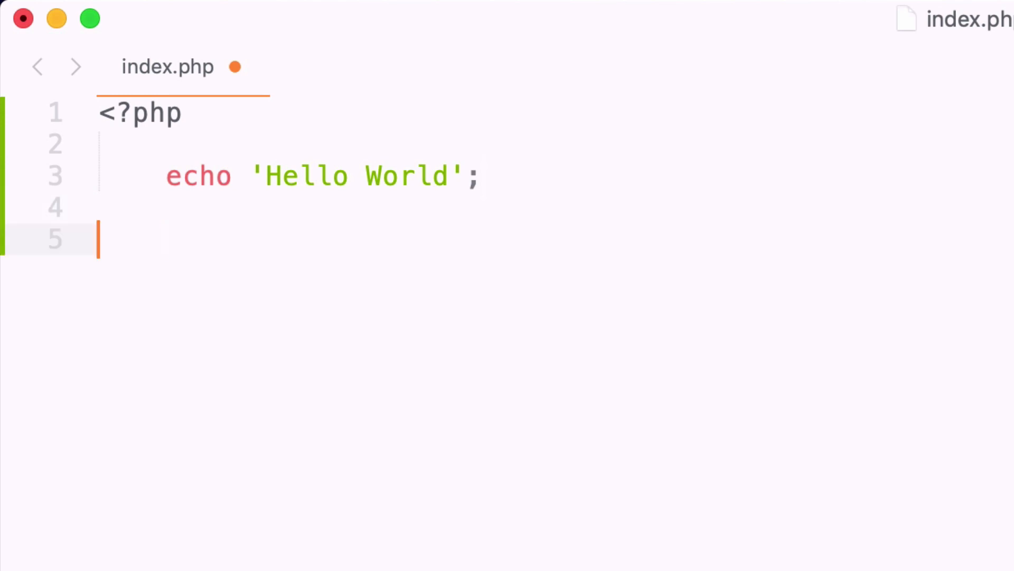
{"action": "type", "text": "?>"}
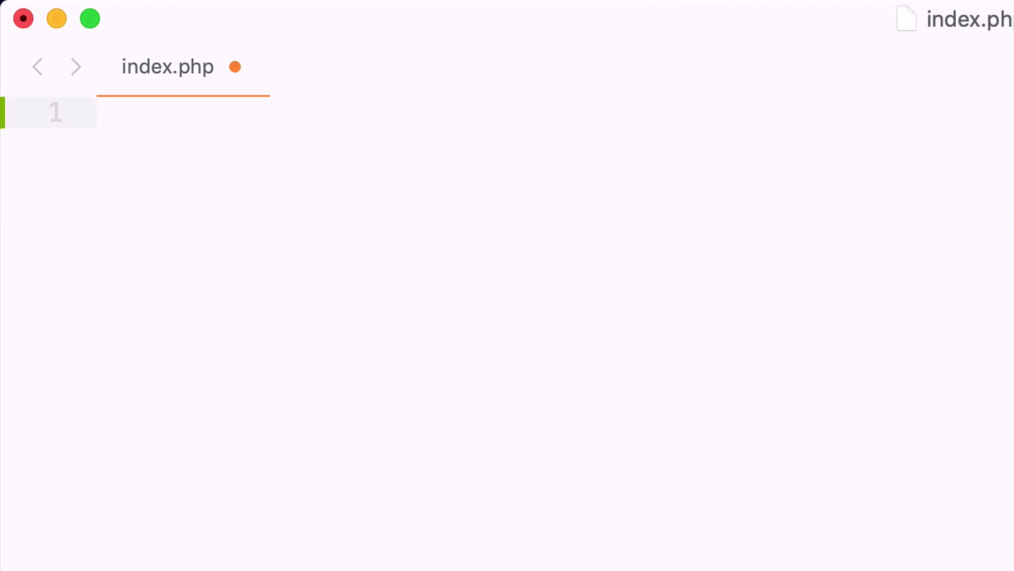
Build an HTML page titled 'My First PHP App' with an h1 echoing 'Hello World'.
{"action": "type", "text": "<html>"}
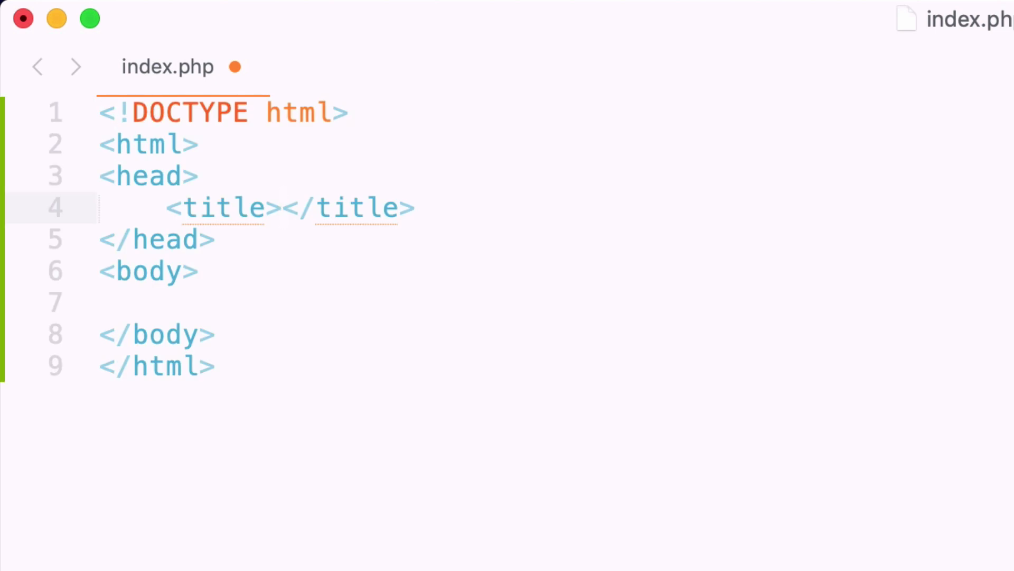
{"action": "type", "text": "My First PH"}
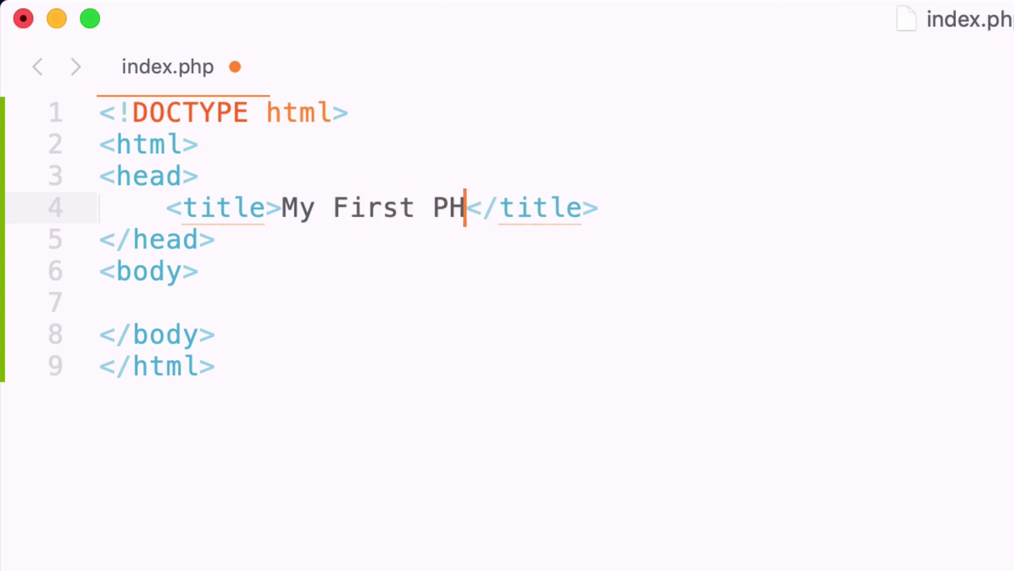
{"action": "type", "text": "P App"}
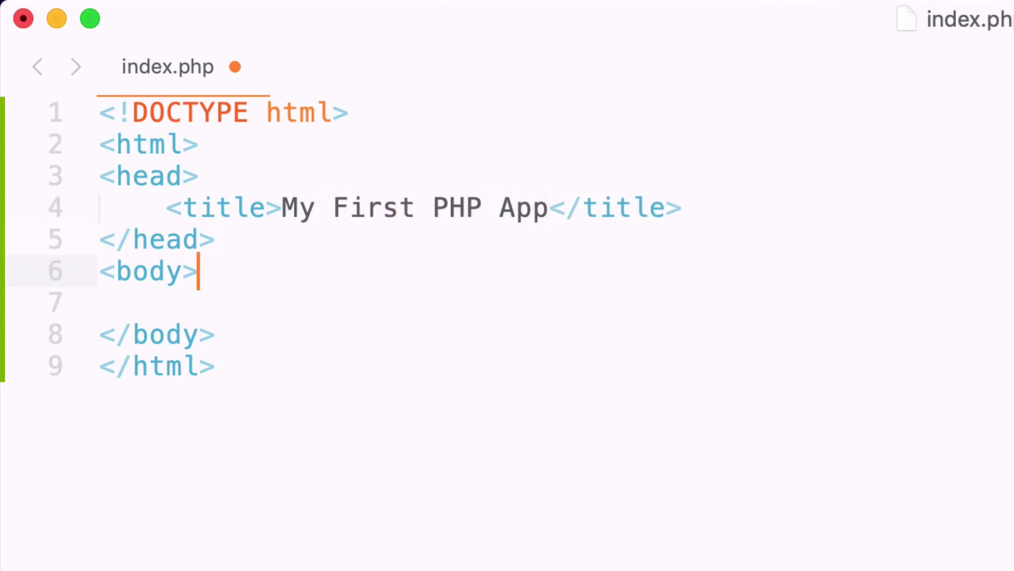
{"action": "key", "text": "Enter"}
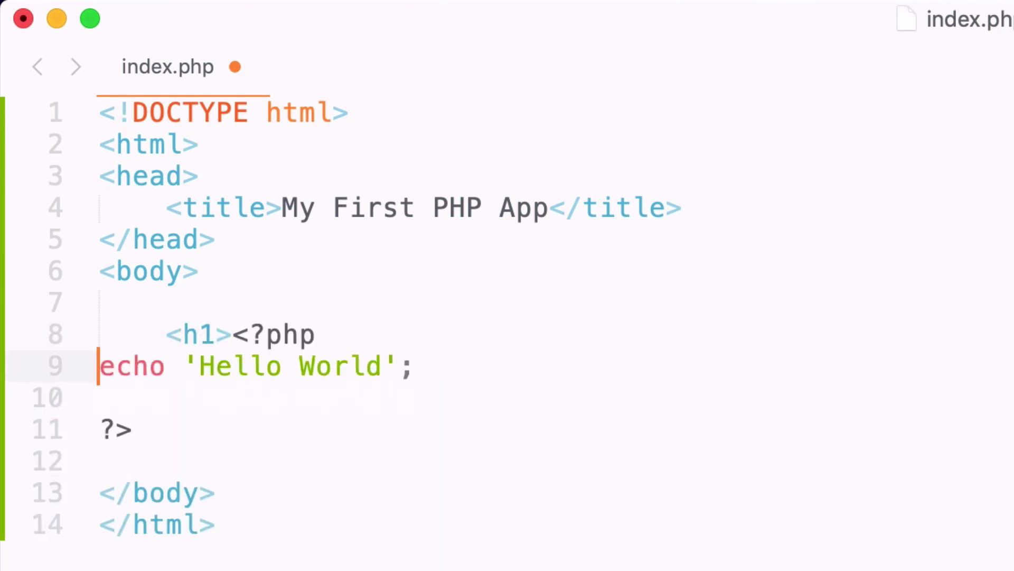
{"action": "key", "text": "Backspace"}
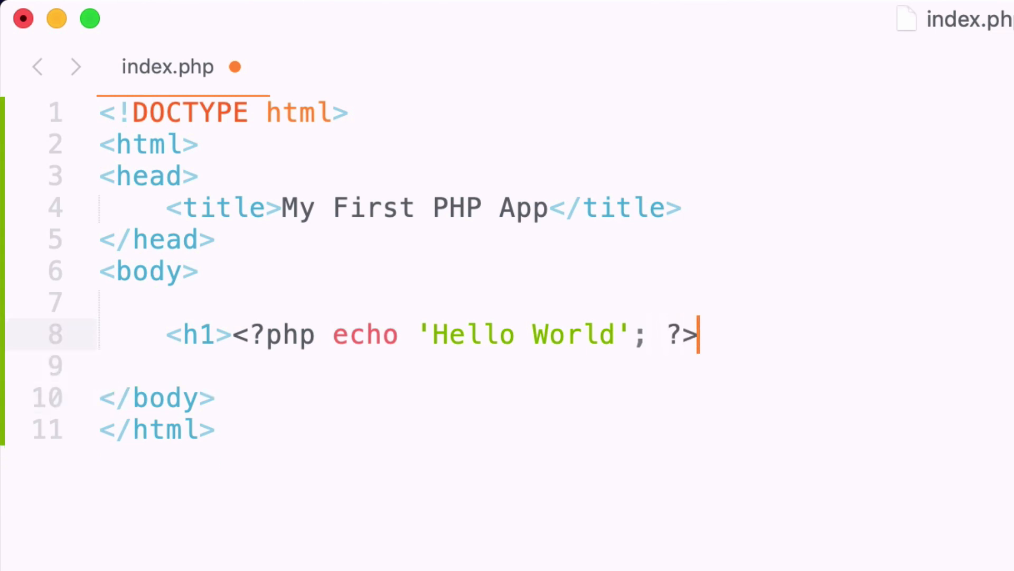
{"action": "type", "text": "</h1>"}
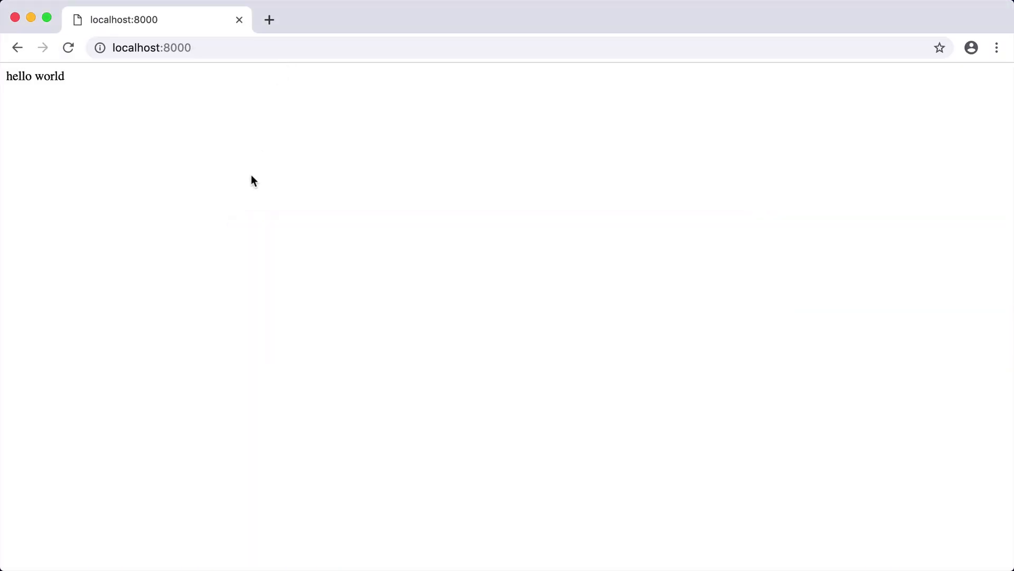
Reload localhost and inspect the Hello World h1 node in DevTools Elements.
{"action": "left_click", "coordinate": [68, 47]}
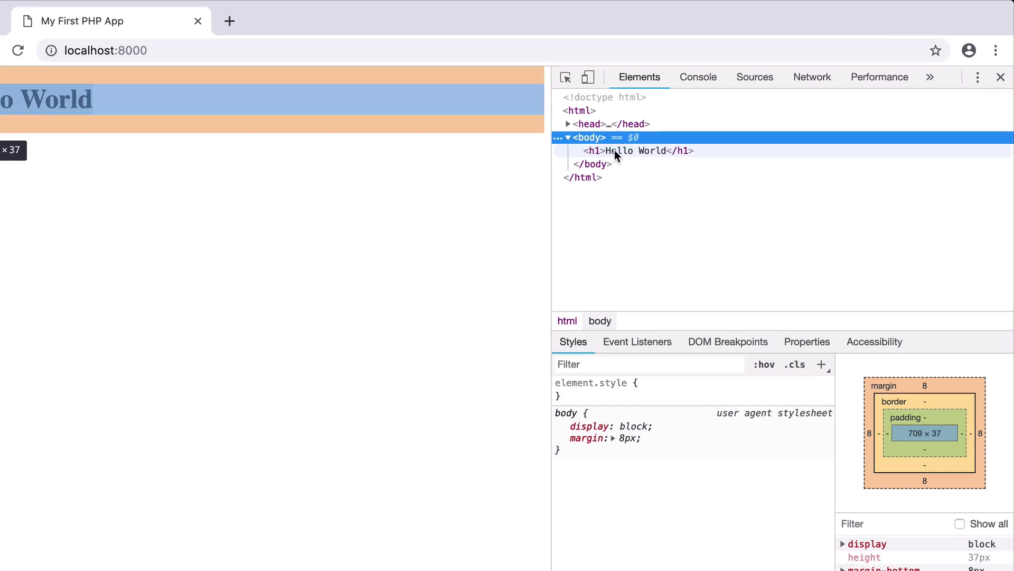
{"action": "left_click", "coordinate": [628, 150]}
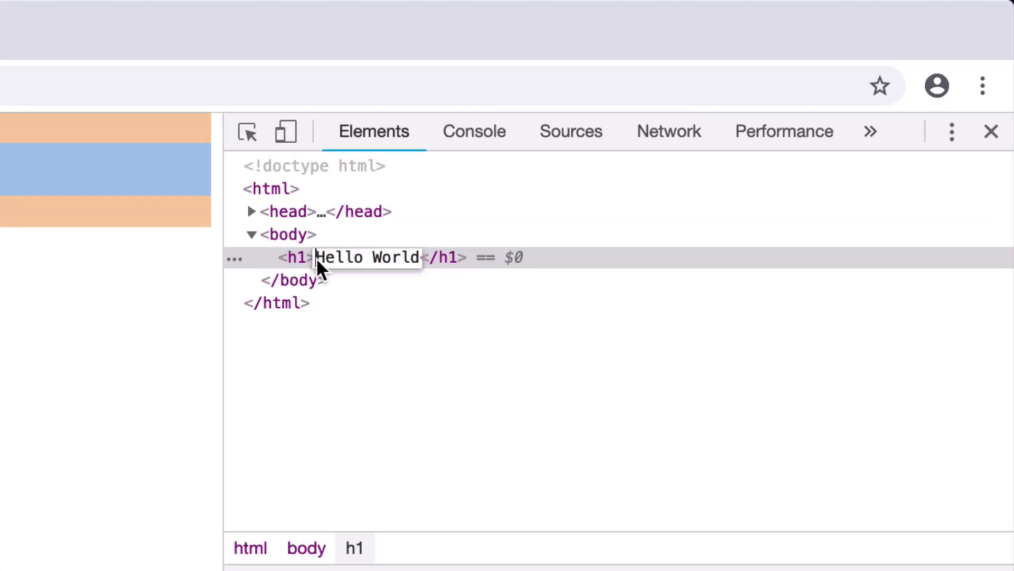
{"action": "double_click", "coordinate": [366, 257]}
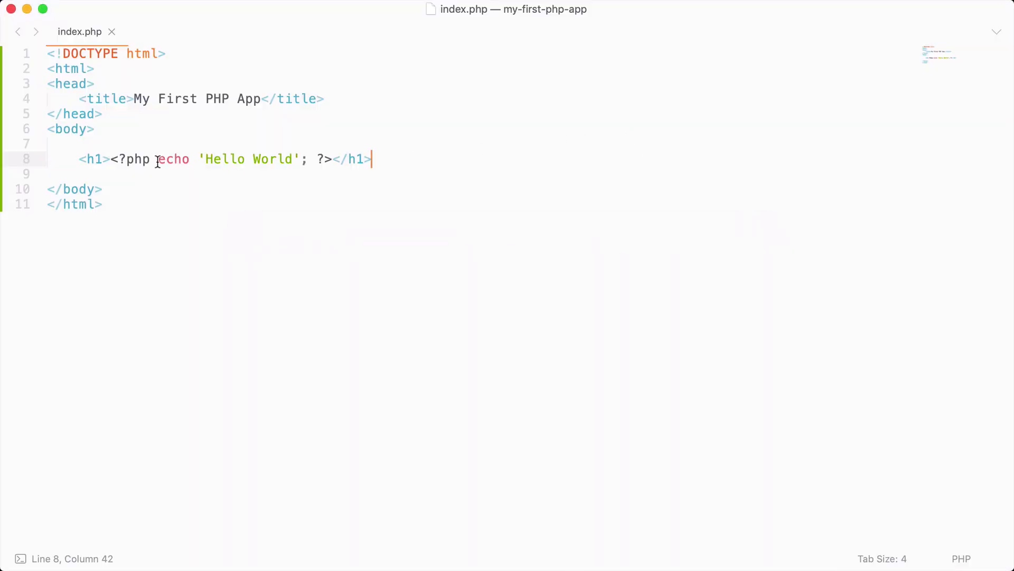
{"action": "left_click", "coordinate": [209, 159]}
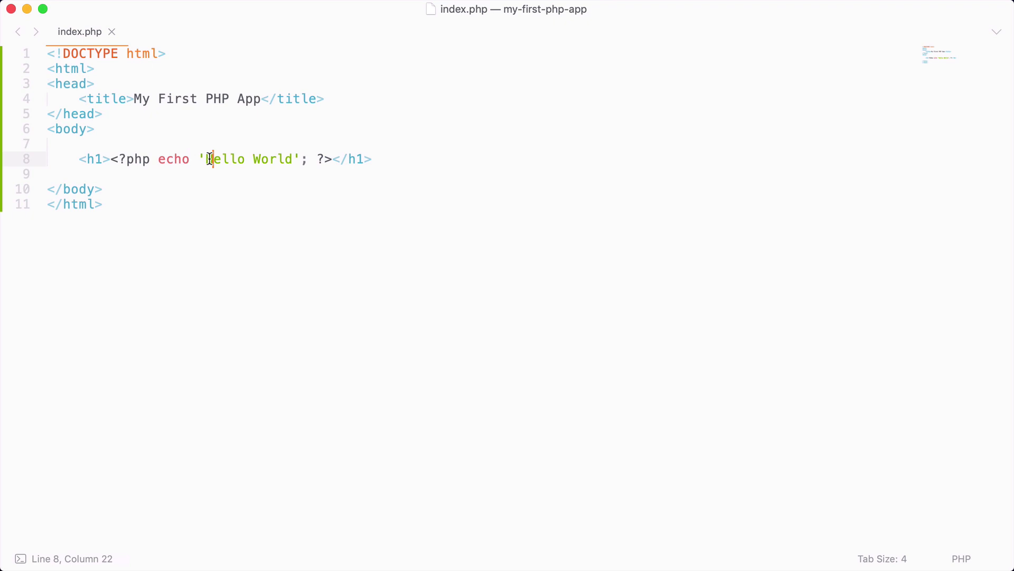
{"action": "left_click_drag", "start_coordinate": [206, 159], "coordinate": [292, 160]}
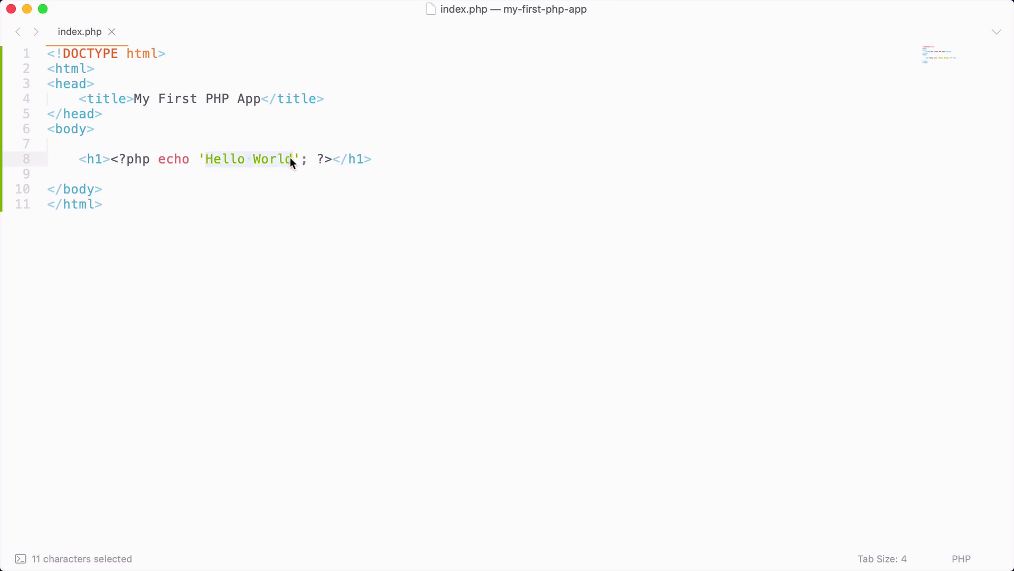
{"action": "key", "text": "Return"}
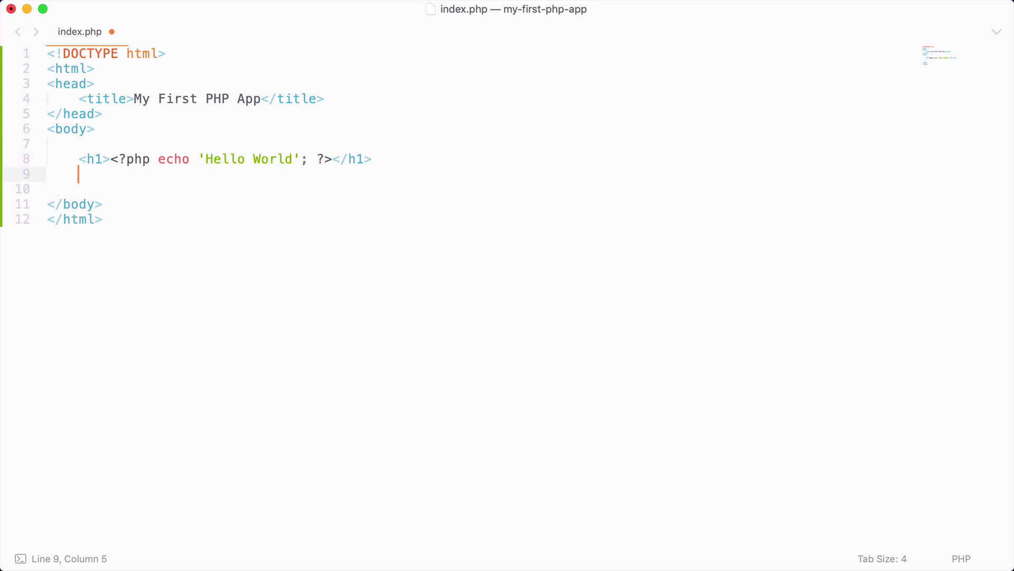
{"action": "type", "text": "<?php"}
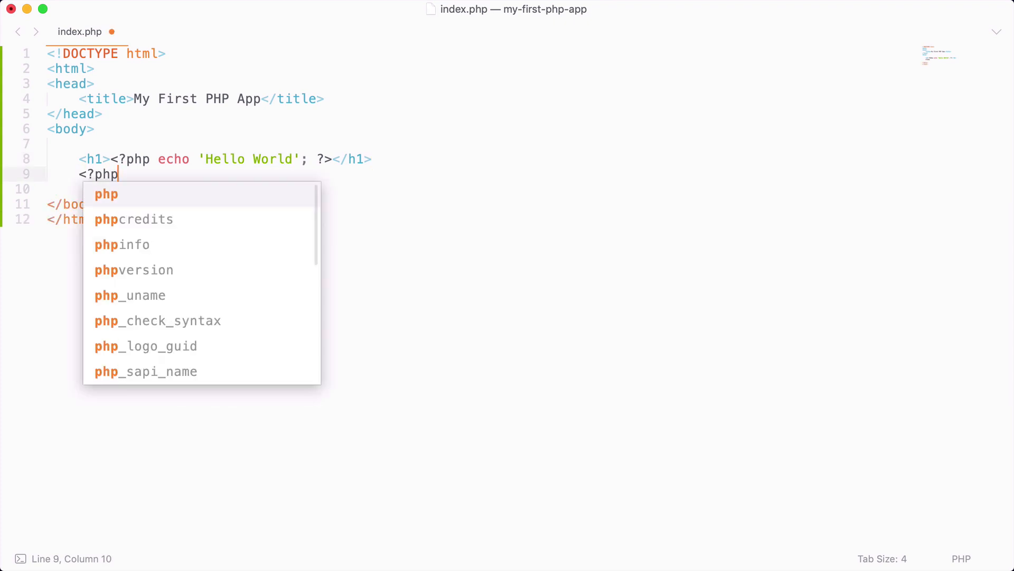
{"action": "type", "text": "echo '"}
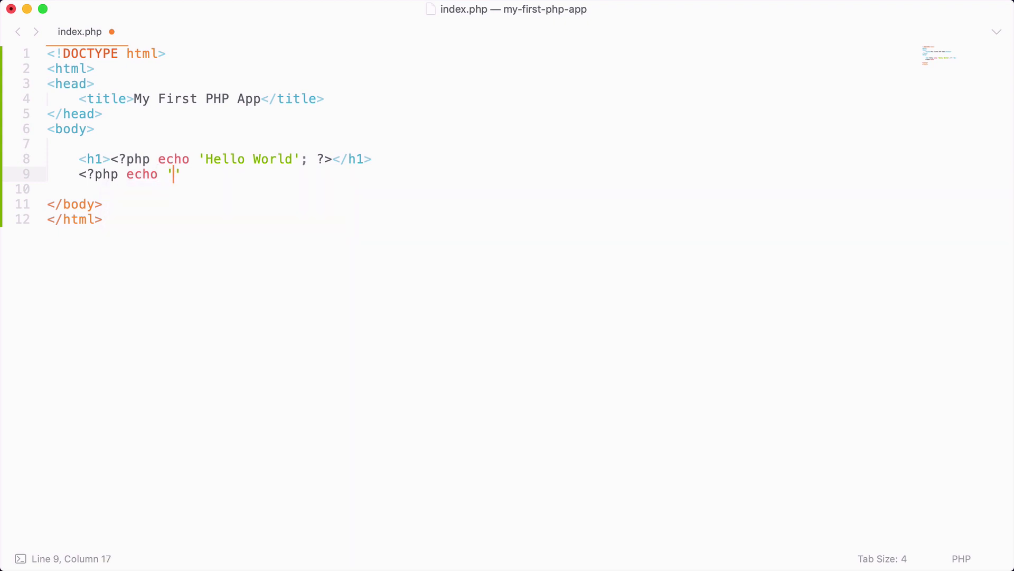
{"action": "type", "text": "Hello World"}
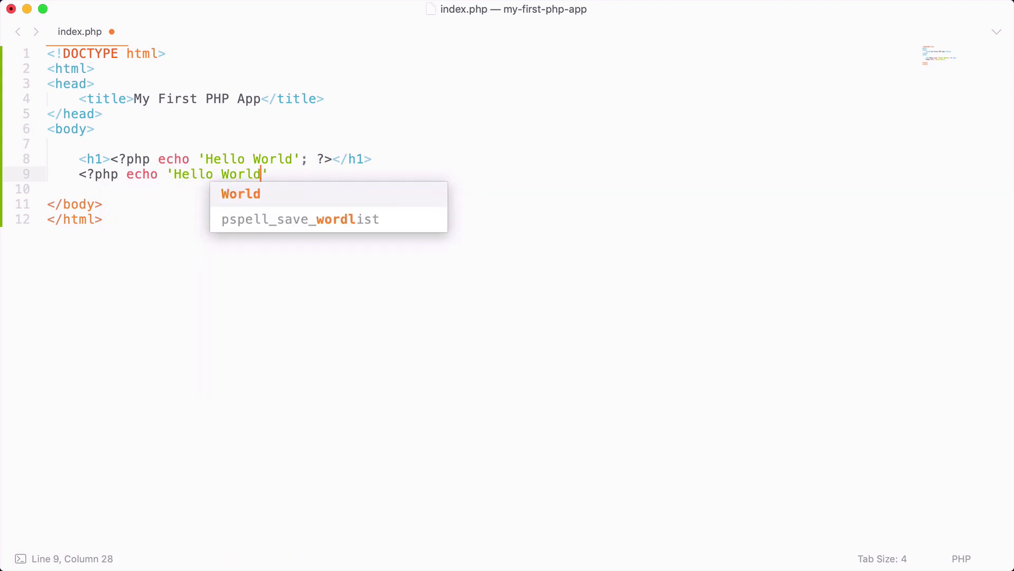
{"action": "type", "text": "';"}
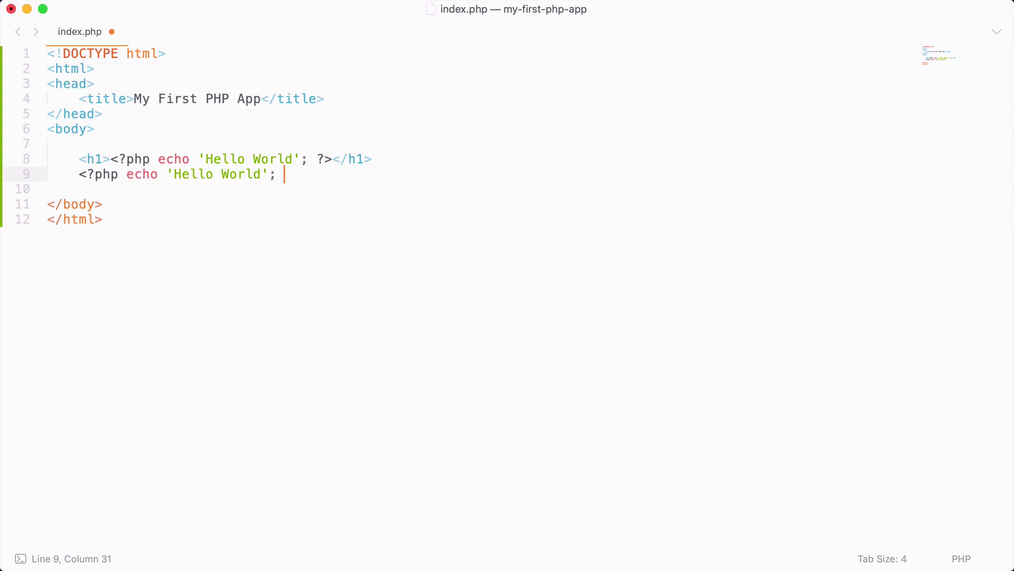
{"action": "type", "text": "?>"}
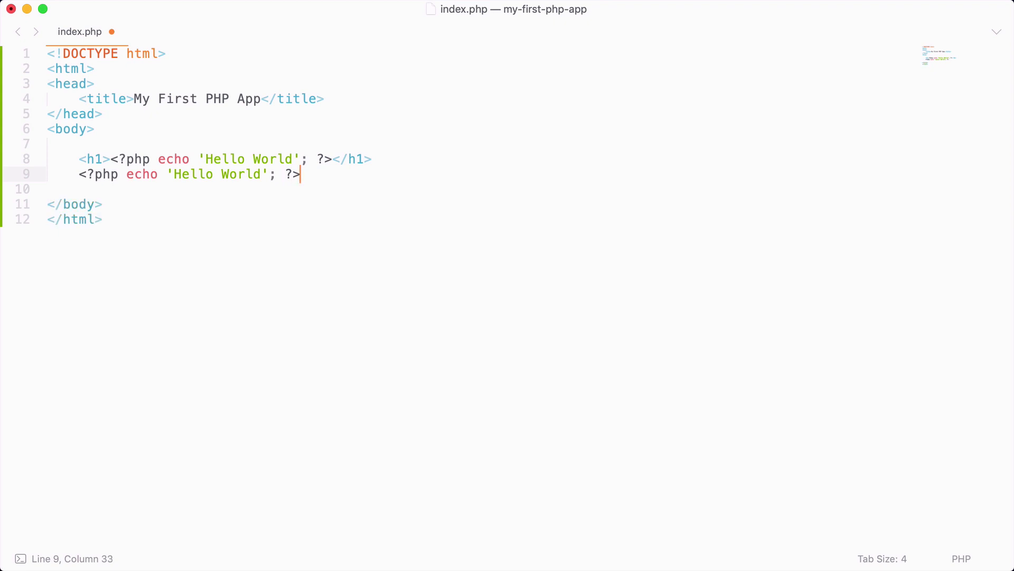
{"action": "left_click_drag", "start_coordinate": [299, 173], "coordinate": [373, 159]}
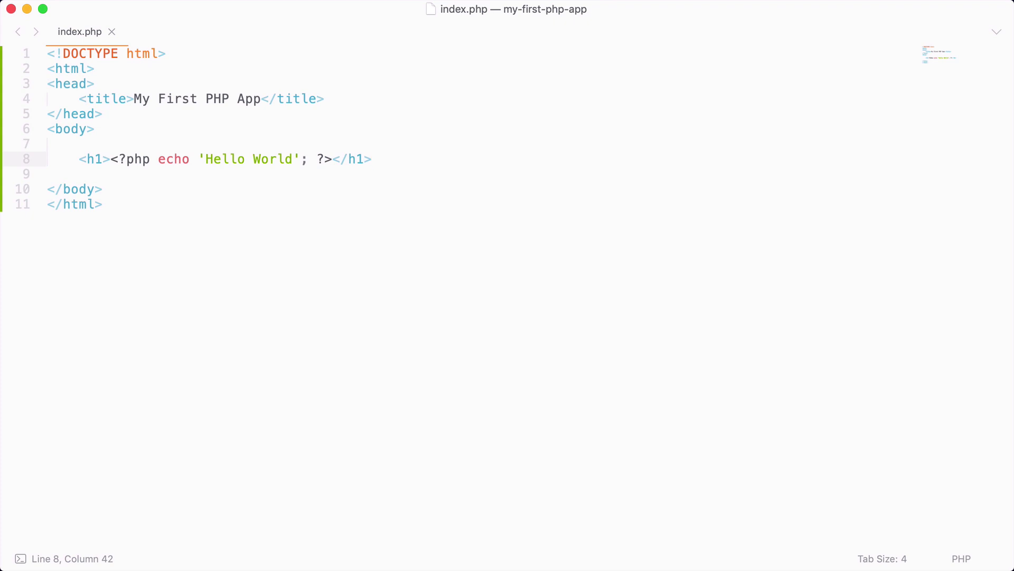
{"action": "mouse_move", "coordinate": [313, 12]}
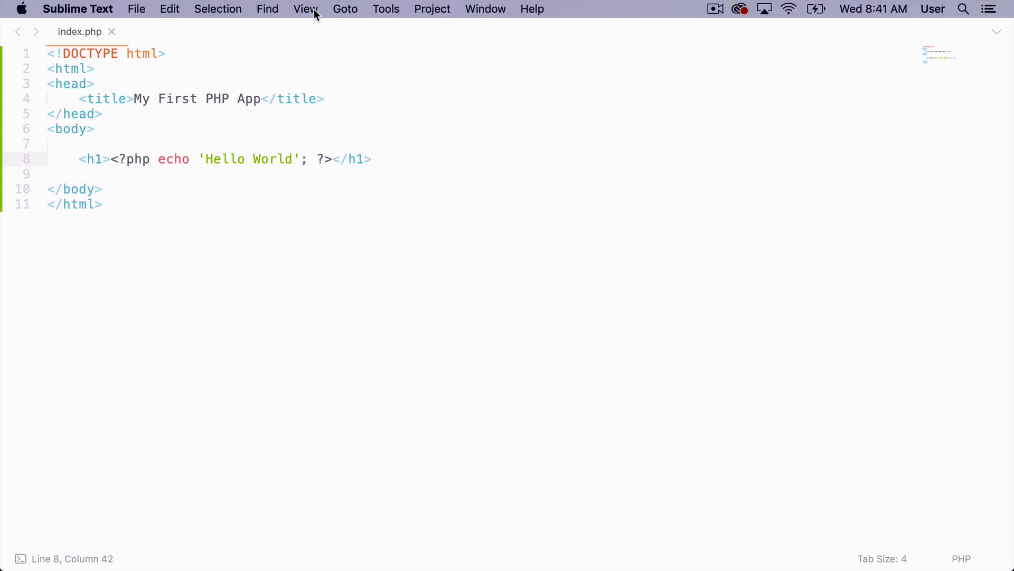
Show the side bar and save a new file as welcome.php.
{"action": "left_click", "coordinate": [306, 9]}
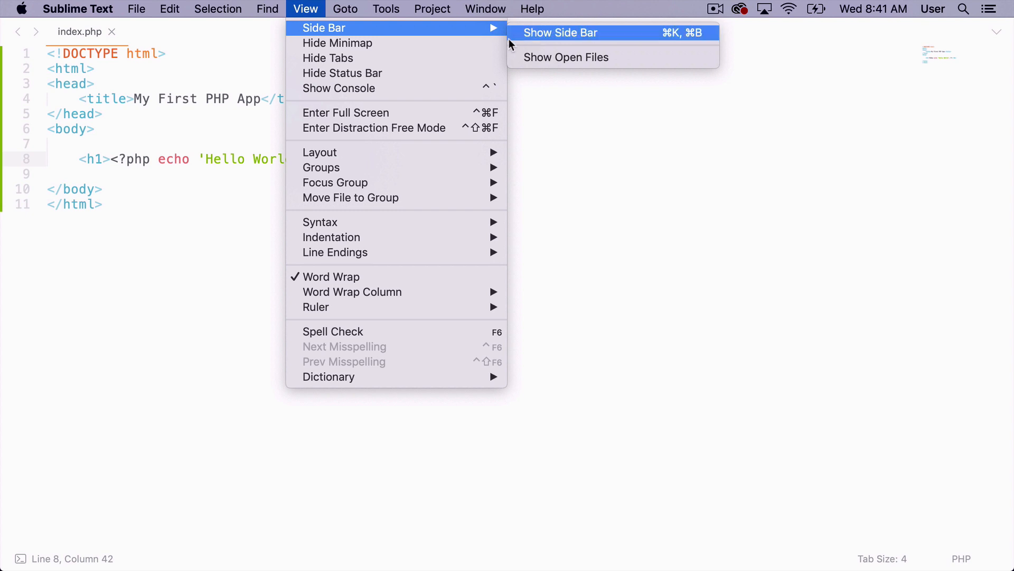
{"action": "left_click", "coordinate": [560, 32]}
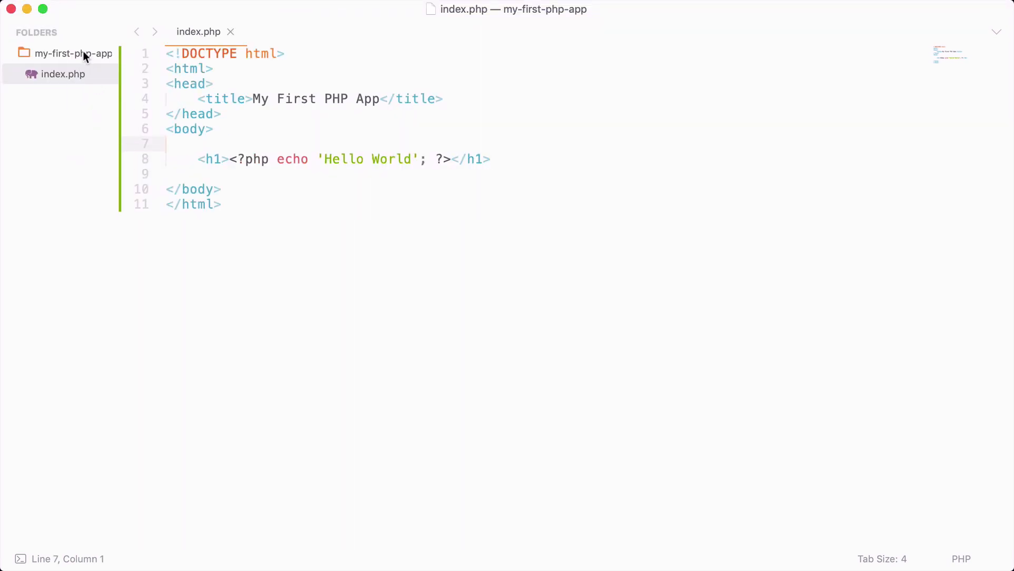
{"action": "mouse_move", "coordinate": [86, 60]}
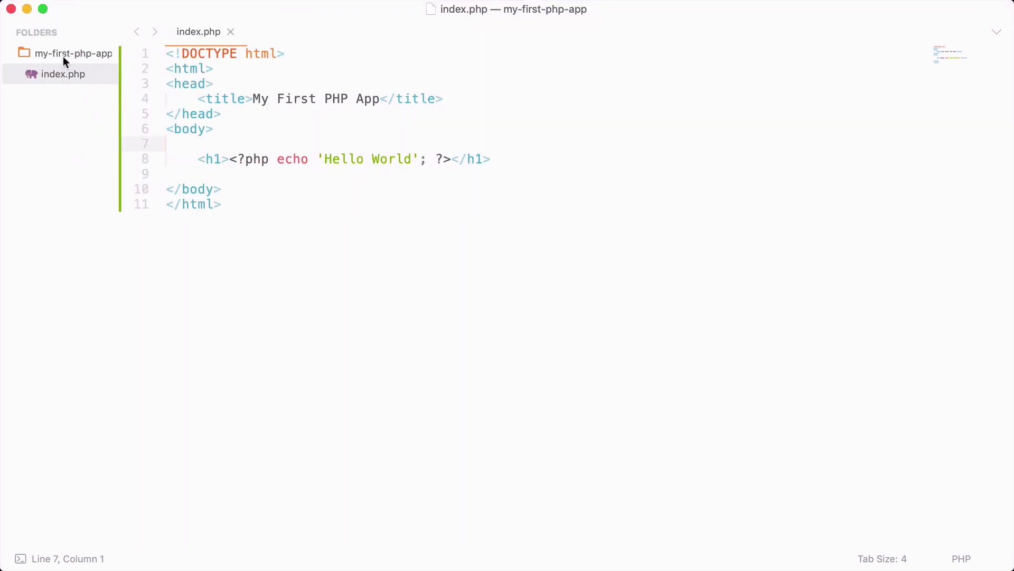
{"action": "key", "text": "cmd+n"}
{"action": "type", "text": "welco"}
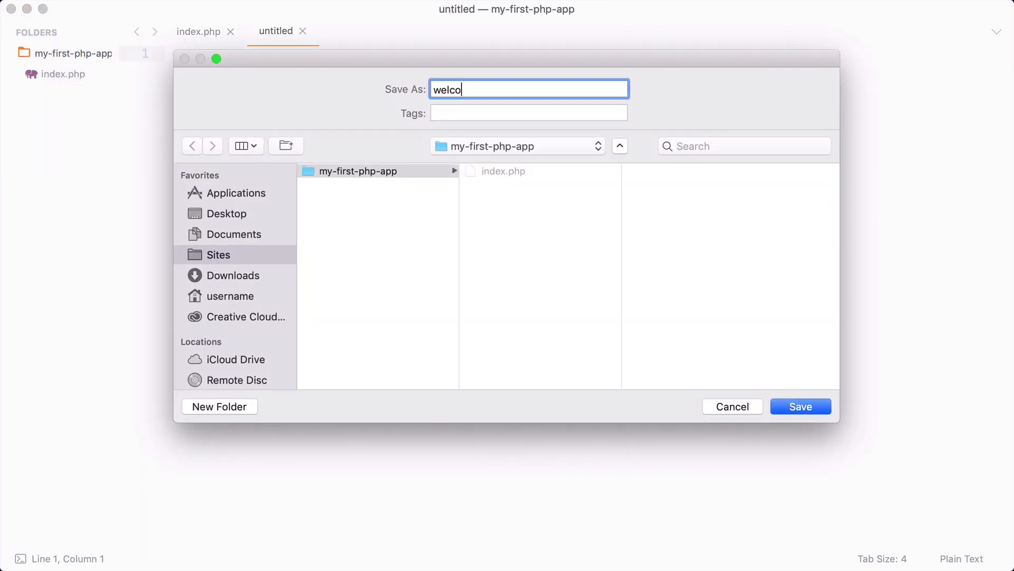
{"action": "left_click", "coordinate": [801, 406]}
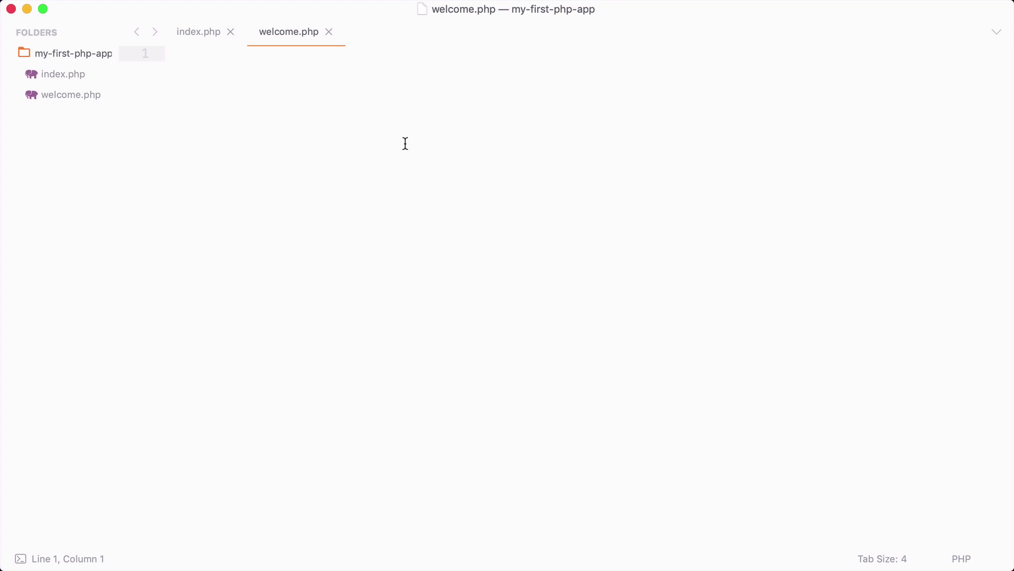
{"action": "mouse_move", "coordinate": [201, 69]}
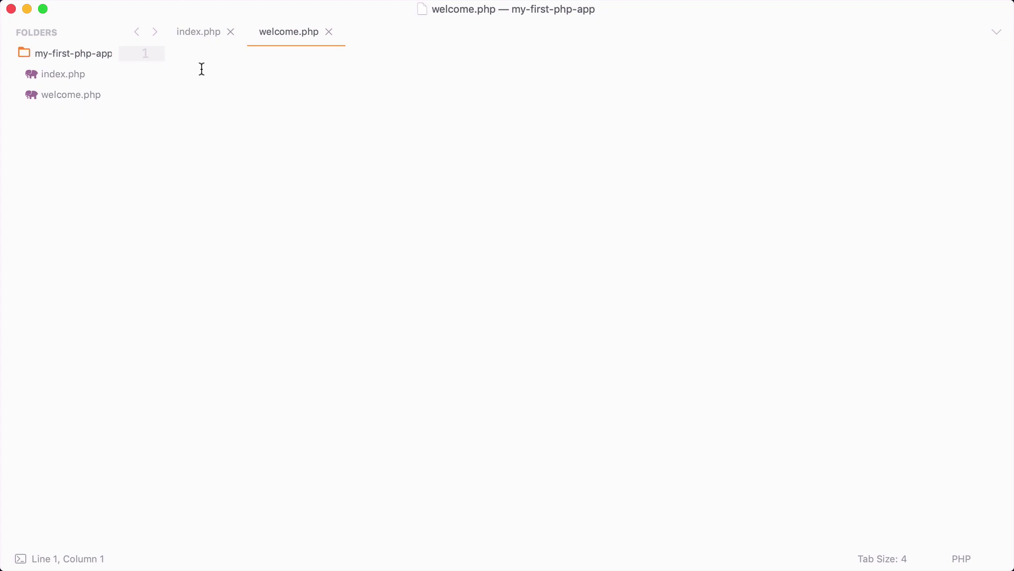
Write <?php echo 'Welcome to PHP'; ?> in welcome.php.
{"action": "type", "text": "<?php echo"}
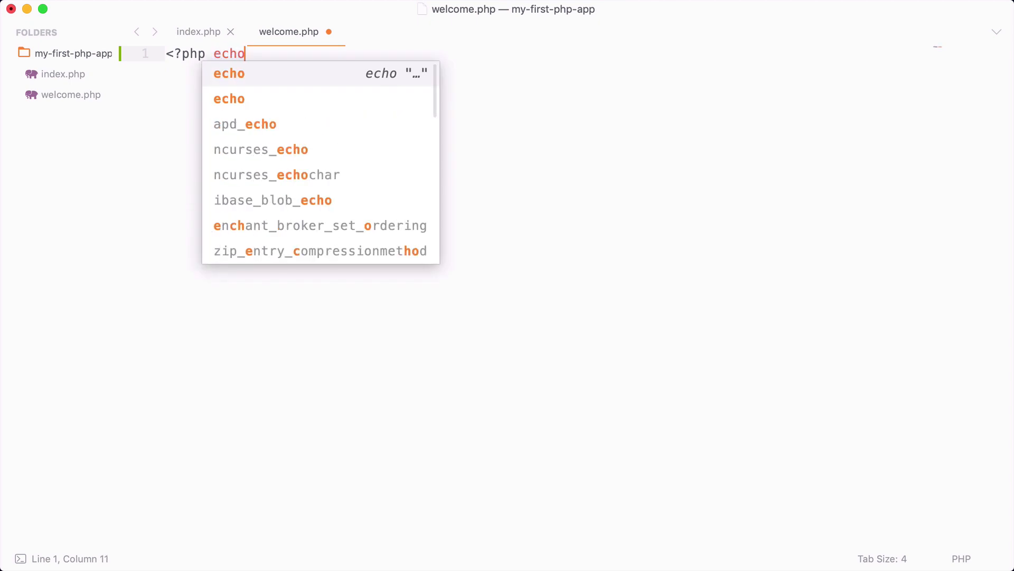
{"action": "type", "text": "'Wele'"}
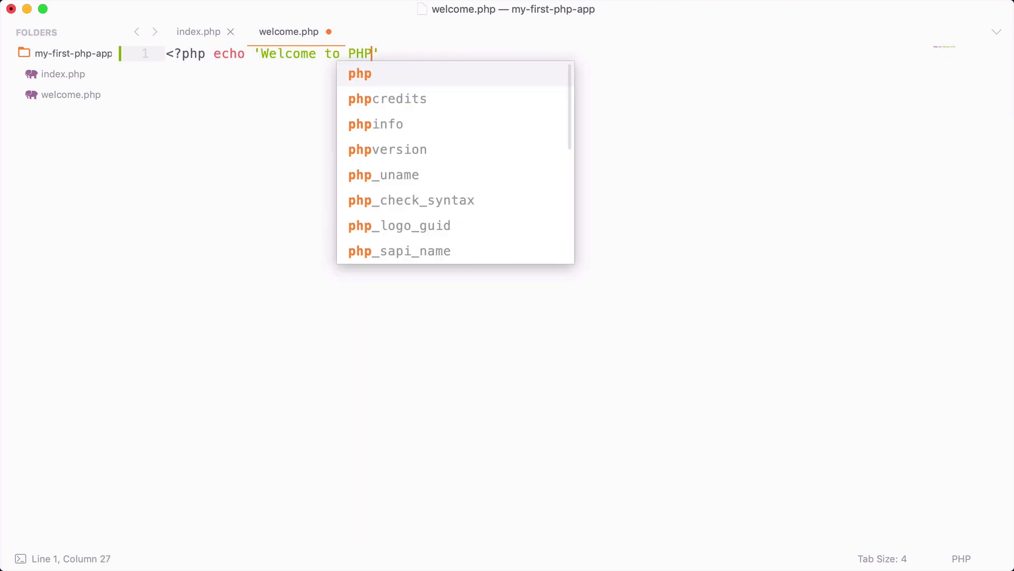
{"action": "type", "text": "; ?>"}
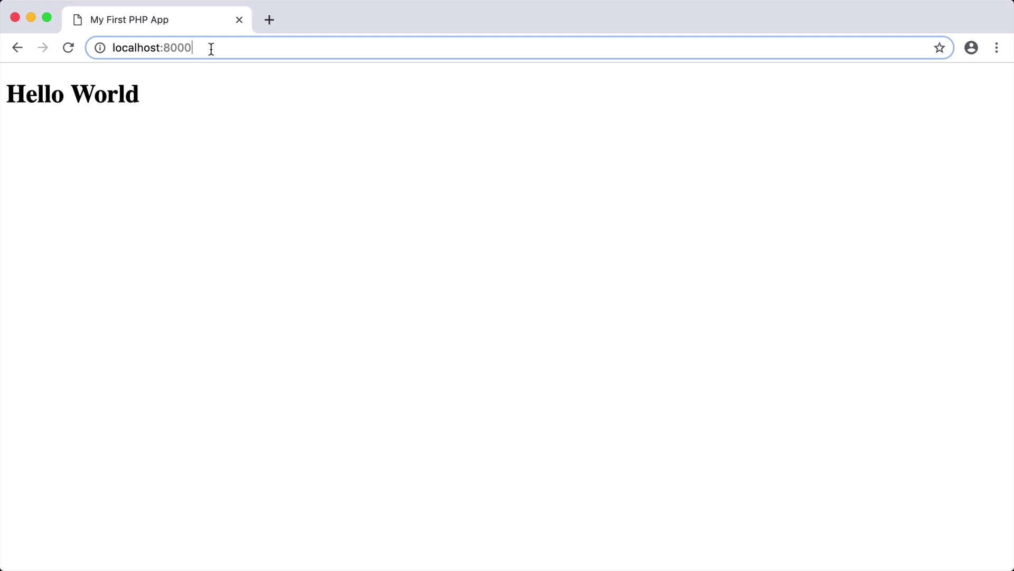
Load localhost:8000/welcome.php in Chrome.
{"action": "type", "text": "/"}
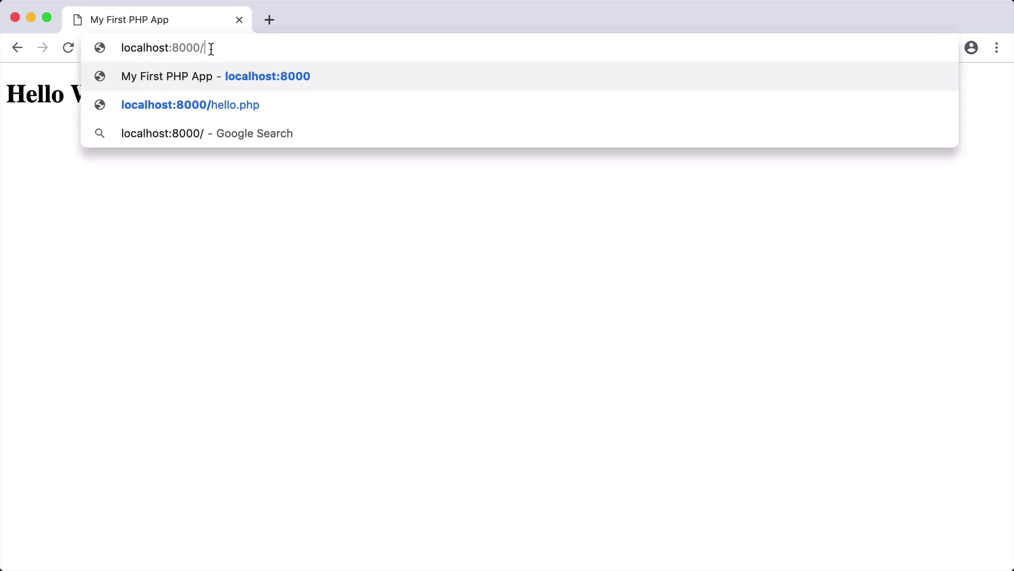
{"action": "type", "text": "welcome.php"}
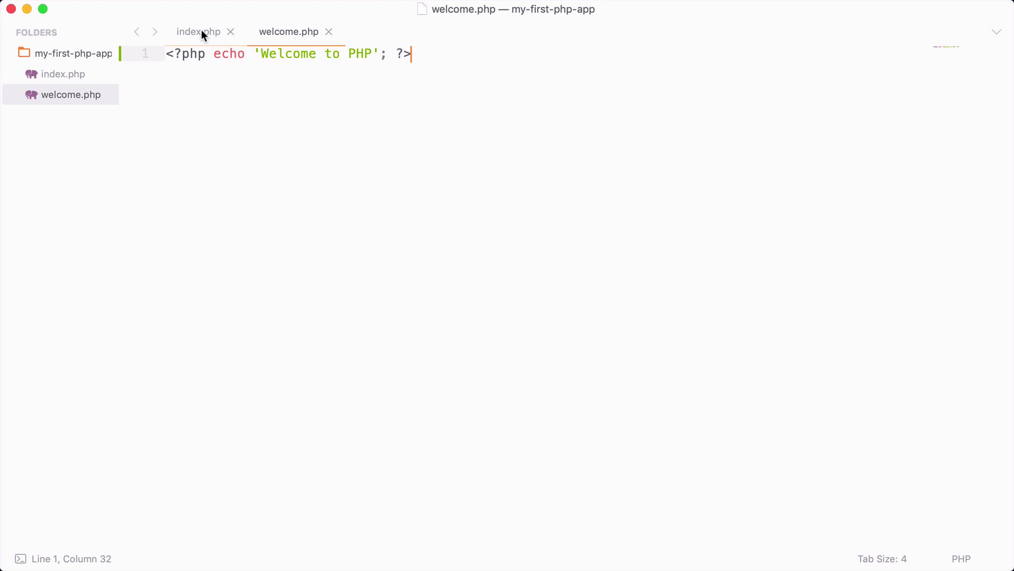
Switch to the index.php tab.
{"action": "left_click", "coordinate": [197, 31]}
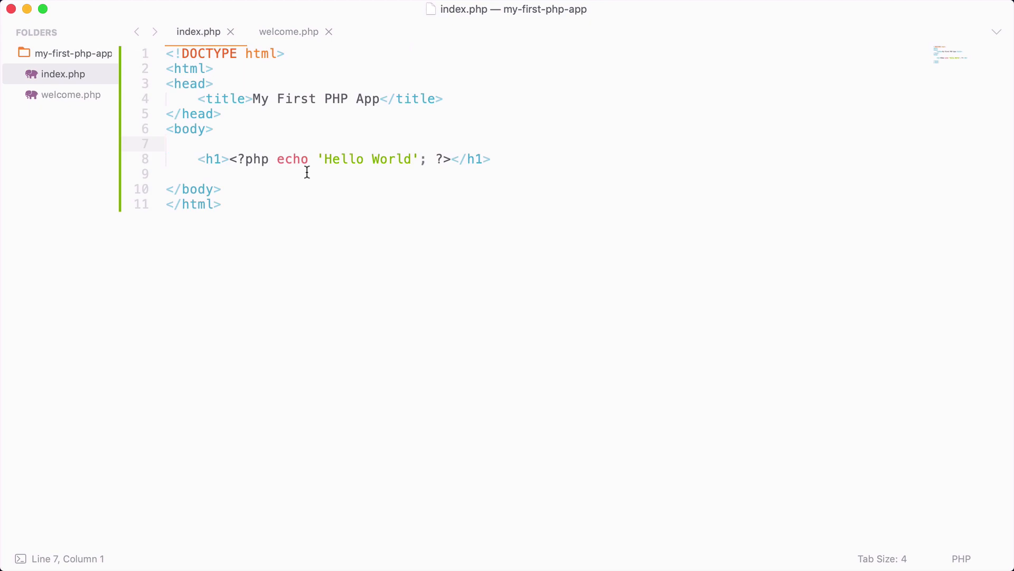